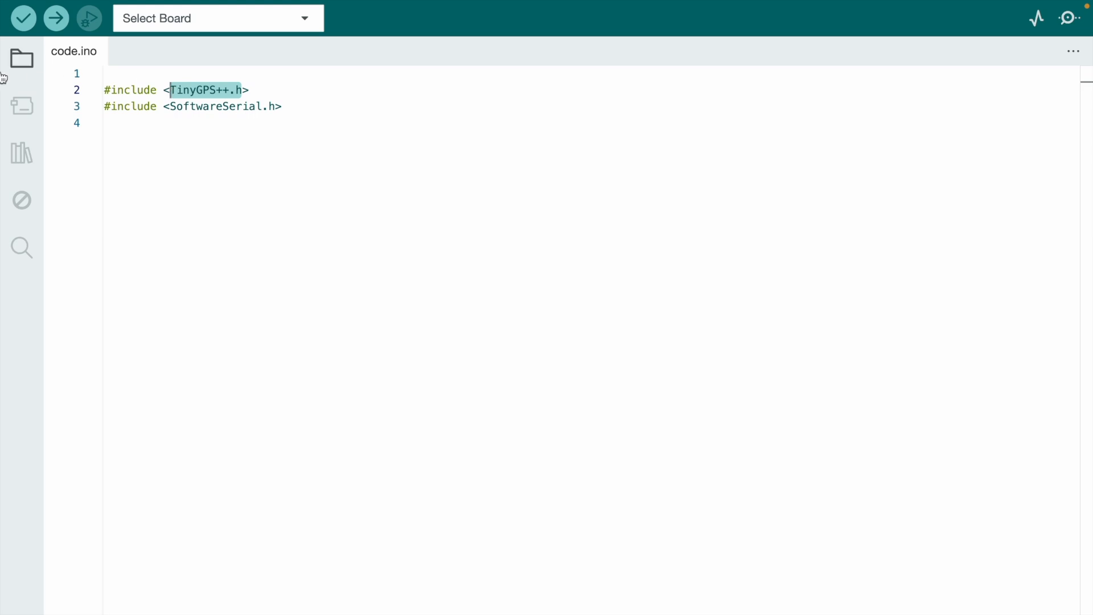
Step: Verify in Library Manager that the TinyGPSPlus library is installed
click(20, 150)
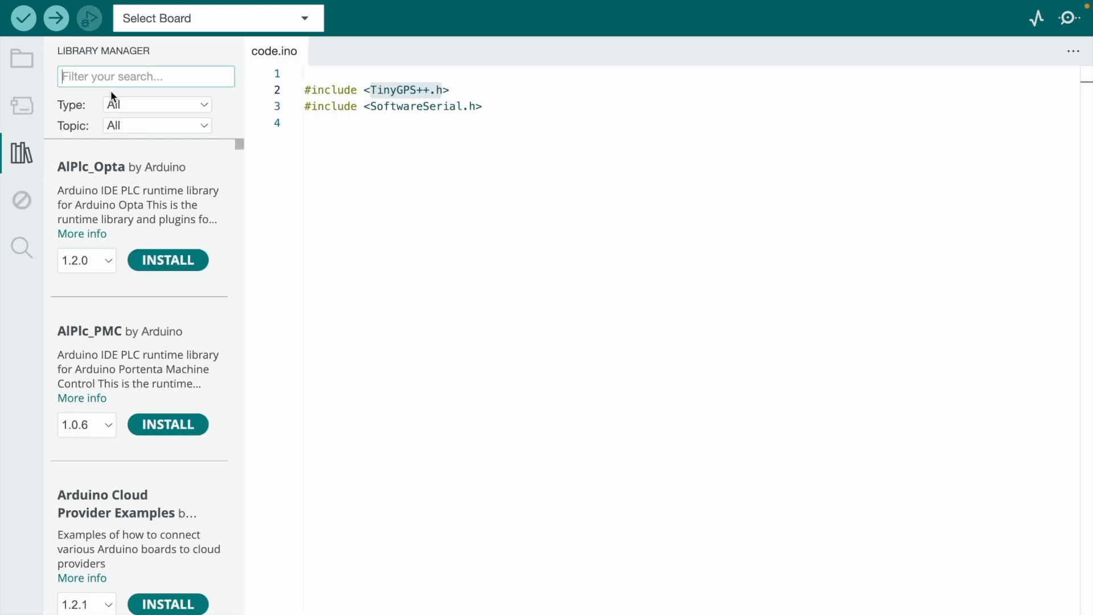
text(TinyGPS++)
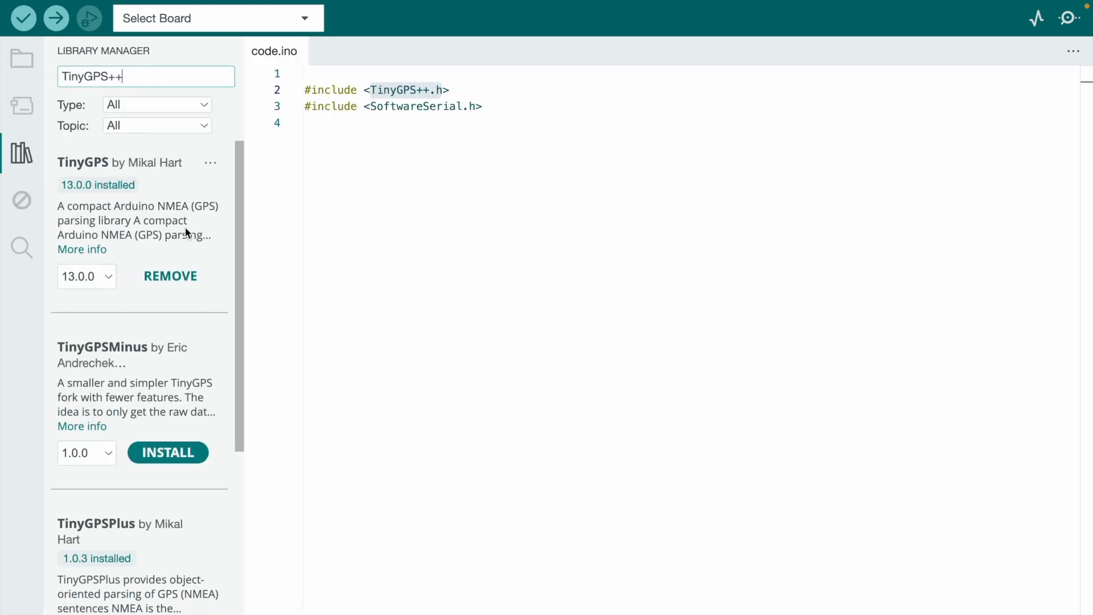
scroll(down, 3)
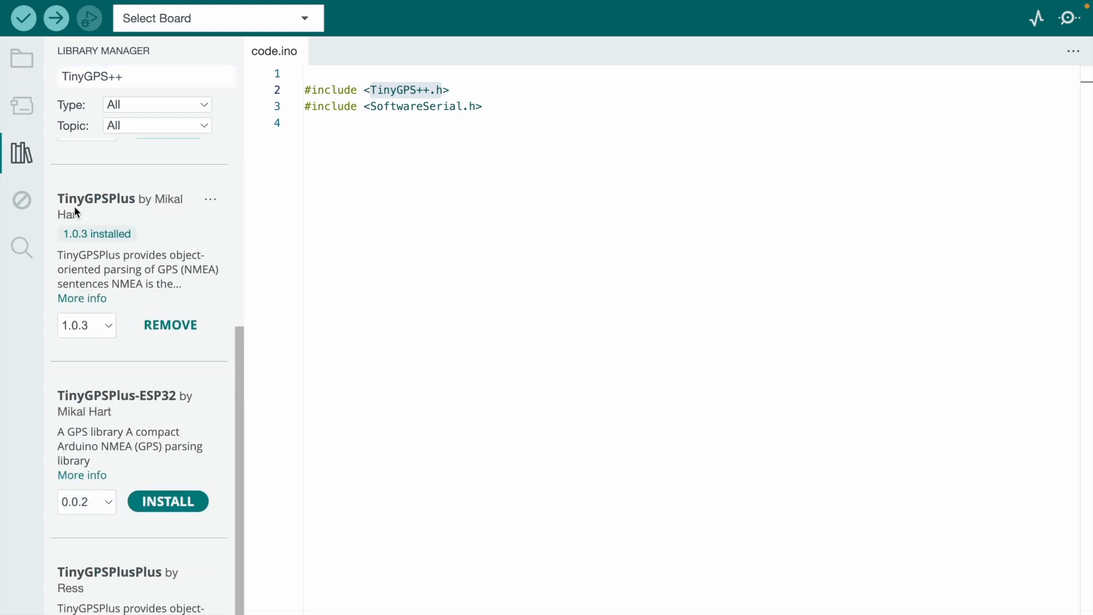
click(20, 154)
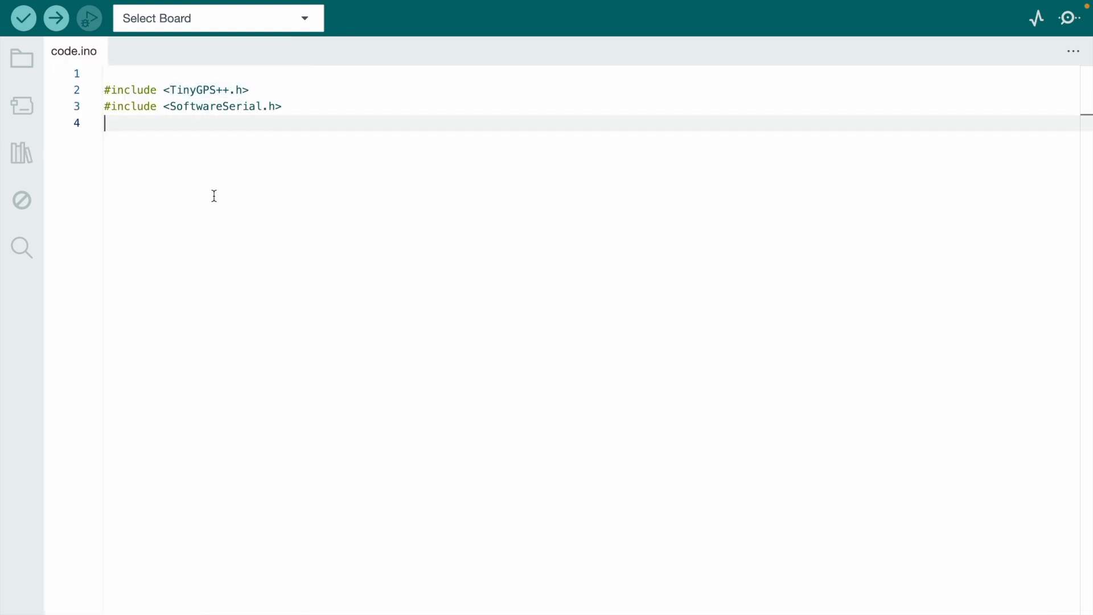
Step: Add the #include <LiquidCrystal_I2C.h> line and confirm that library is installed
text(#include <LiquidCrystal_I2C.h>)
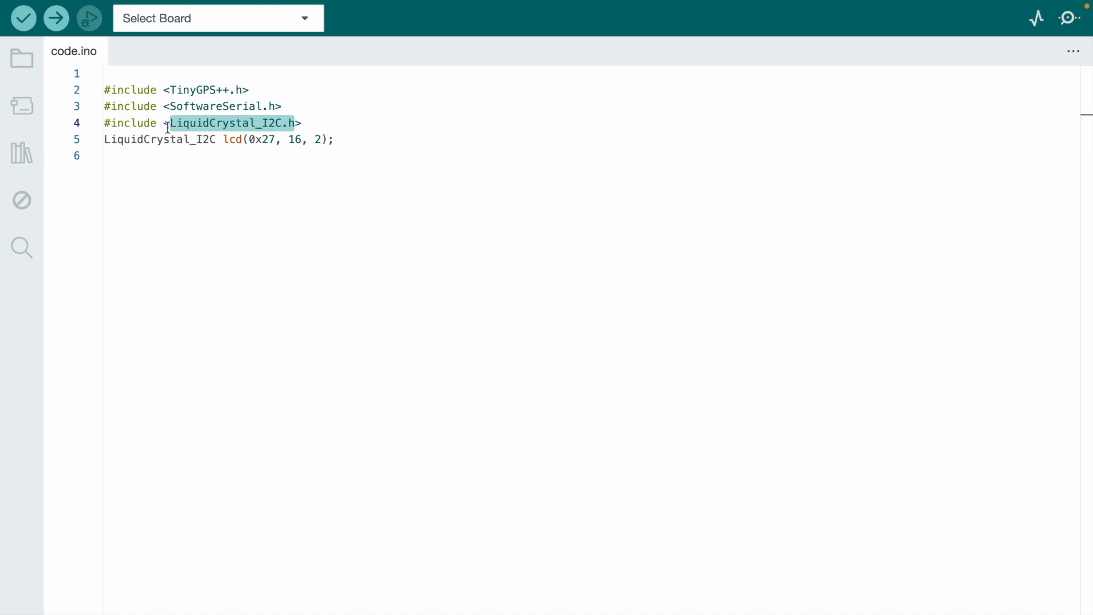
click(22, 153)
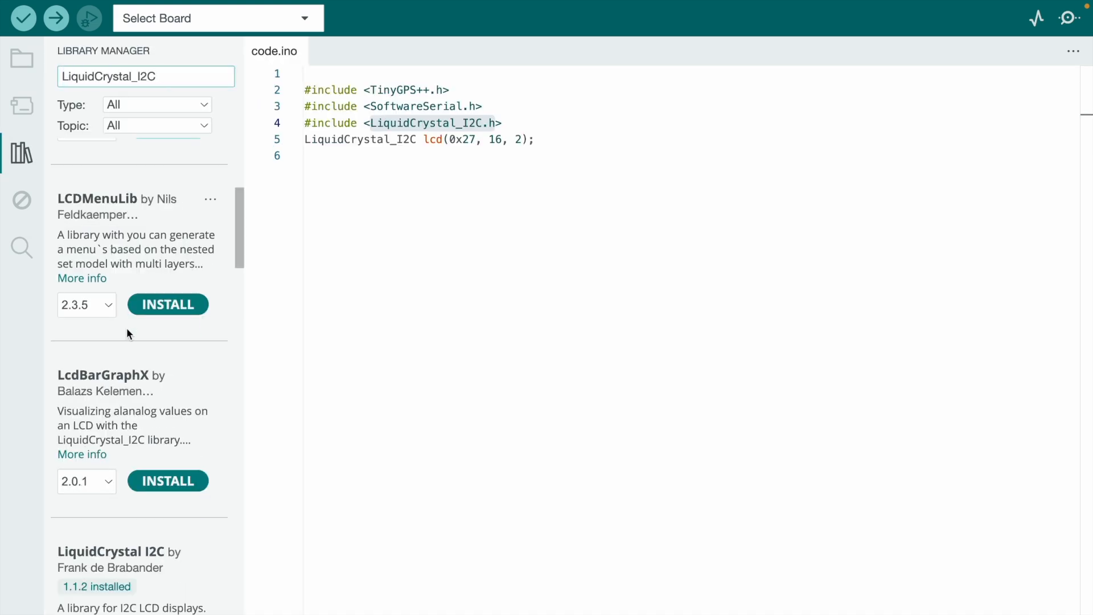
scroll(down, 3)
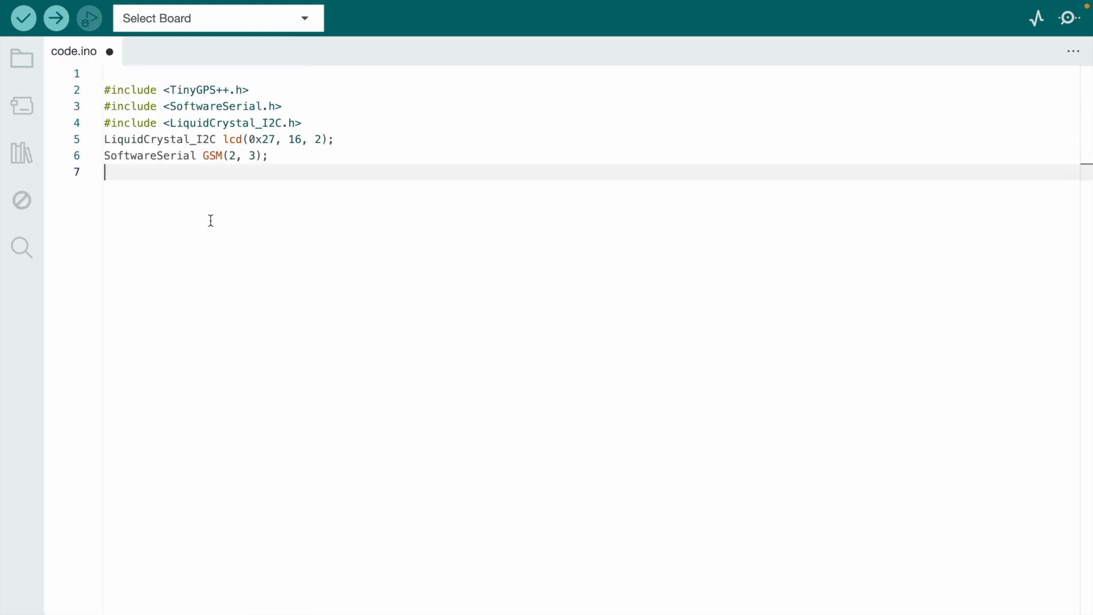
Step: Declare SoftwareSerial neo(10, 11), String textMessage and begin the void setup() block
text(SoftwareSerial neo(10, 11);)
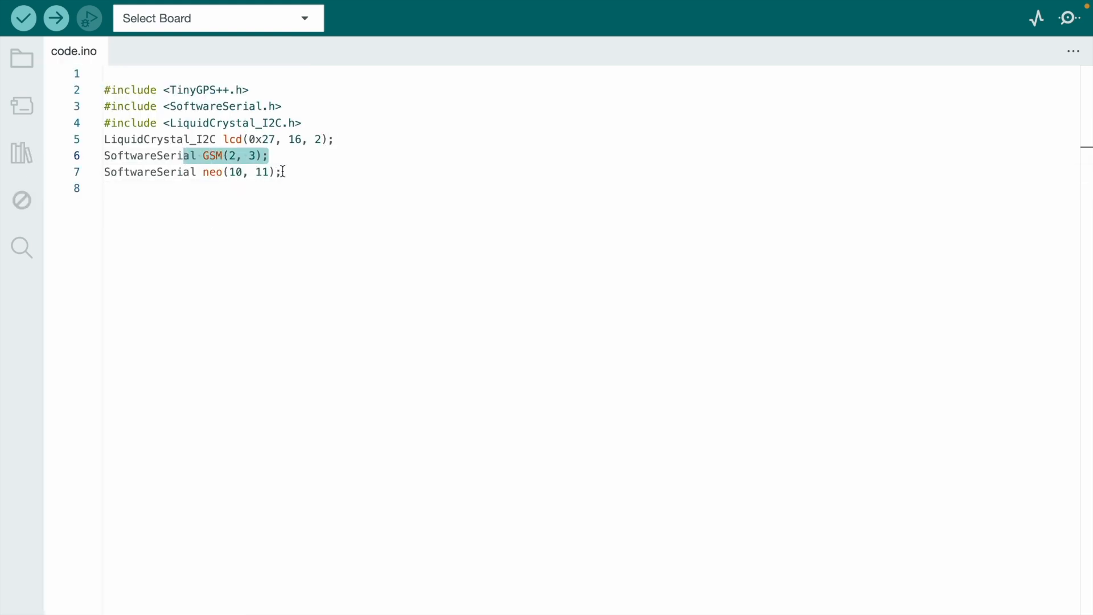
click(105, 188)
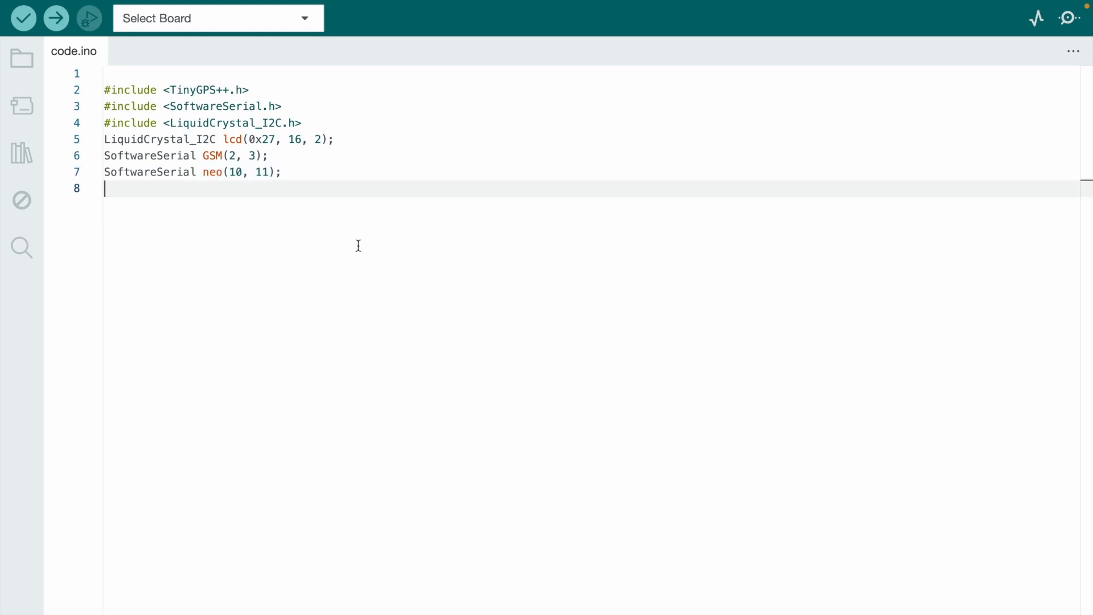
text(String textMessage;)
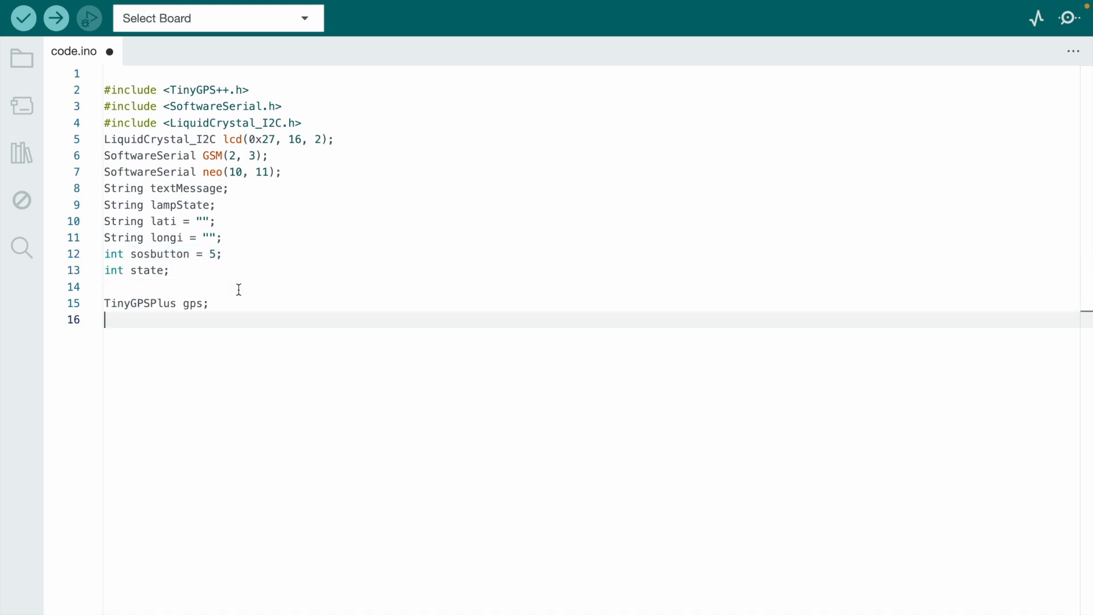
text(void setup() {)
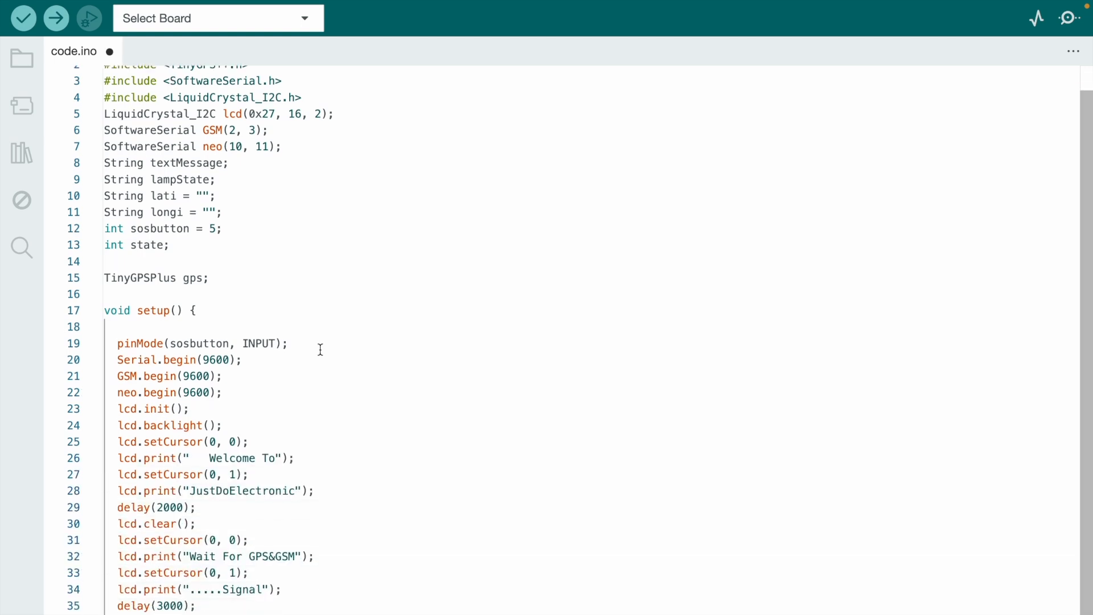
scroll(down, 3)
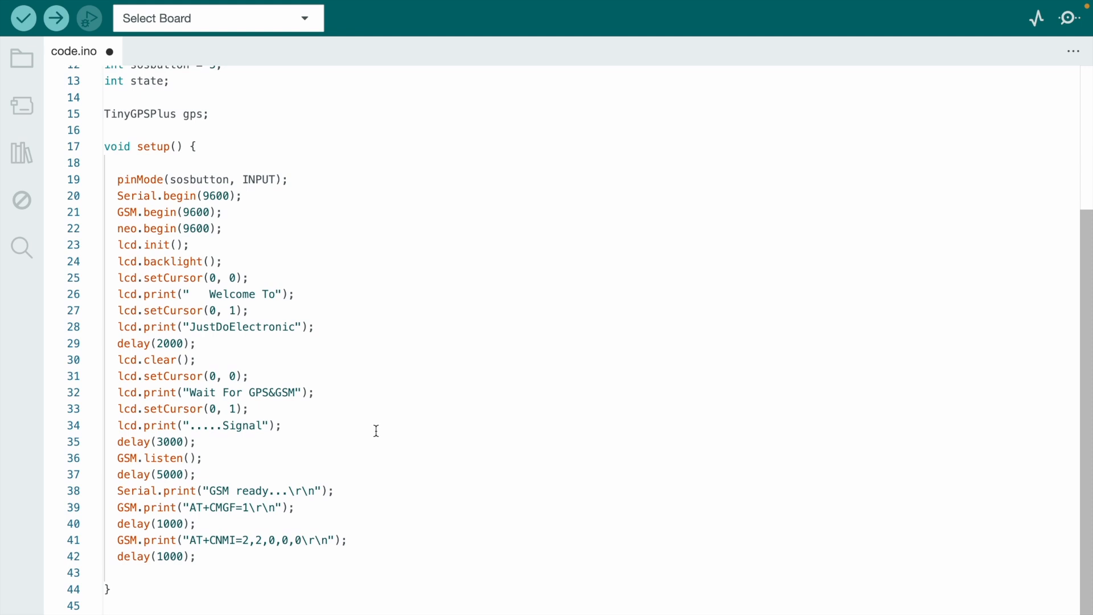
scroll(down, 3)
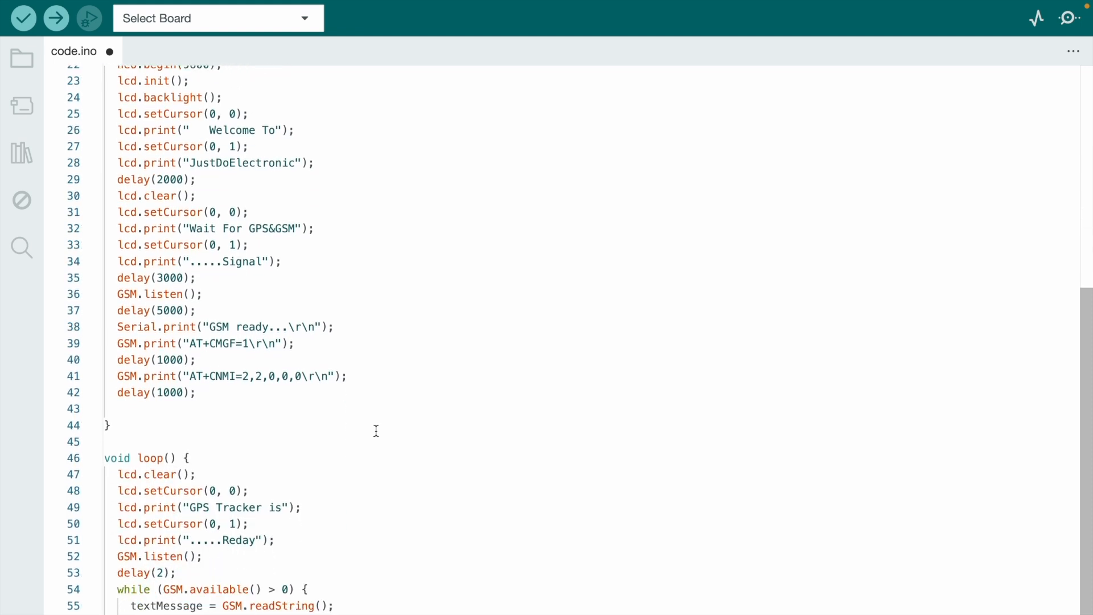
scroll(down, 3)
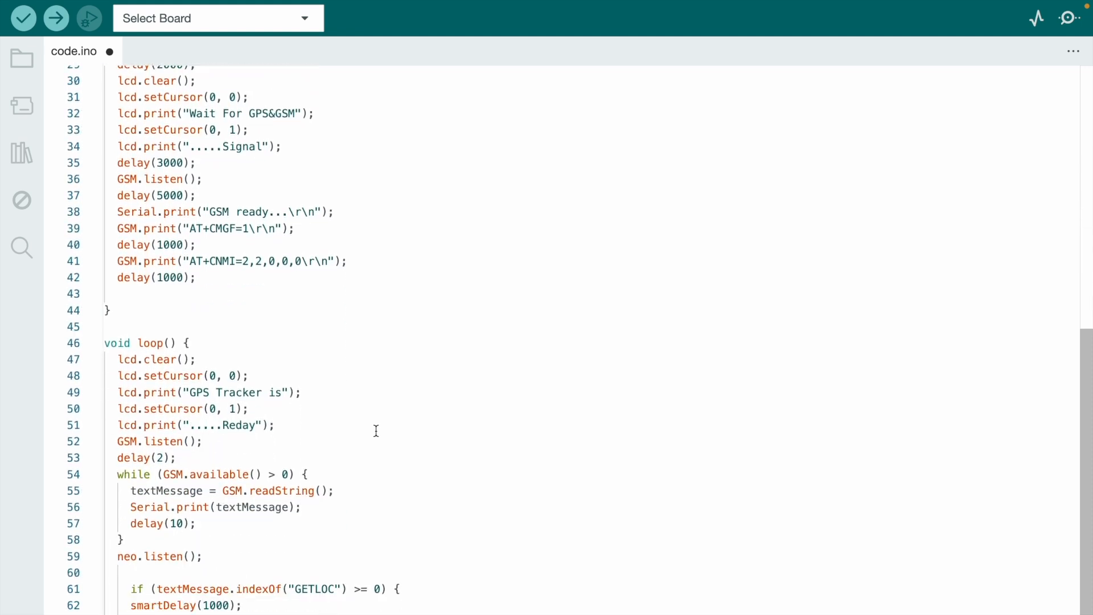
scroll(down, 3)
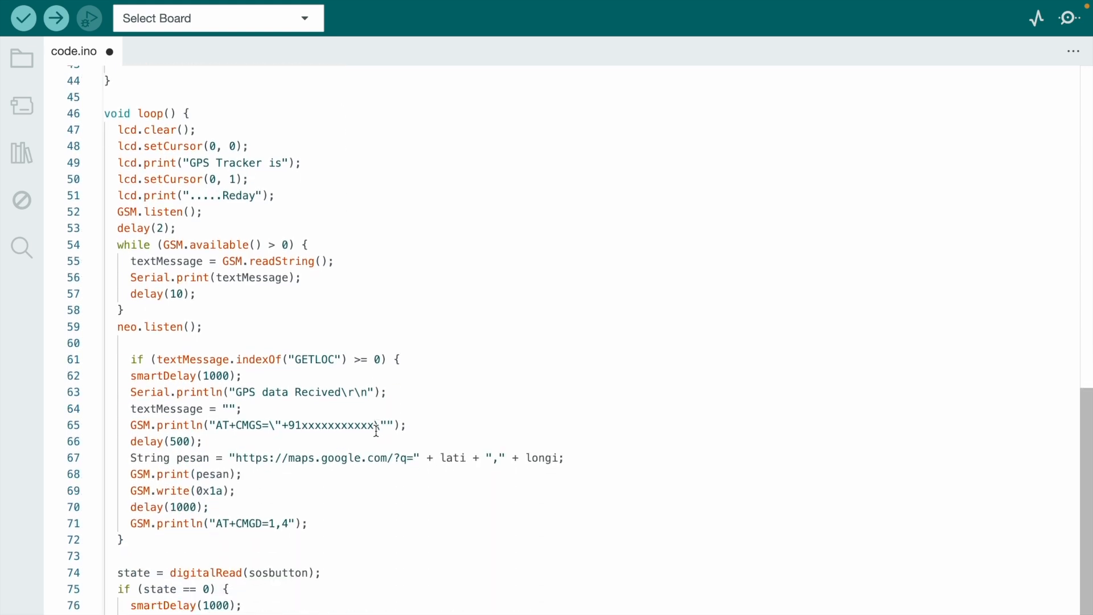
scroll(down, 3)
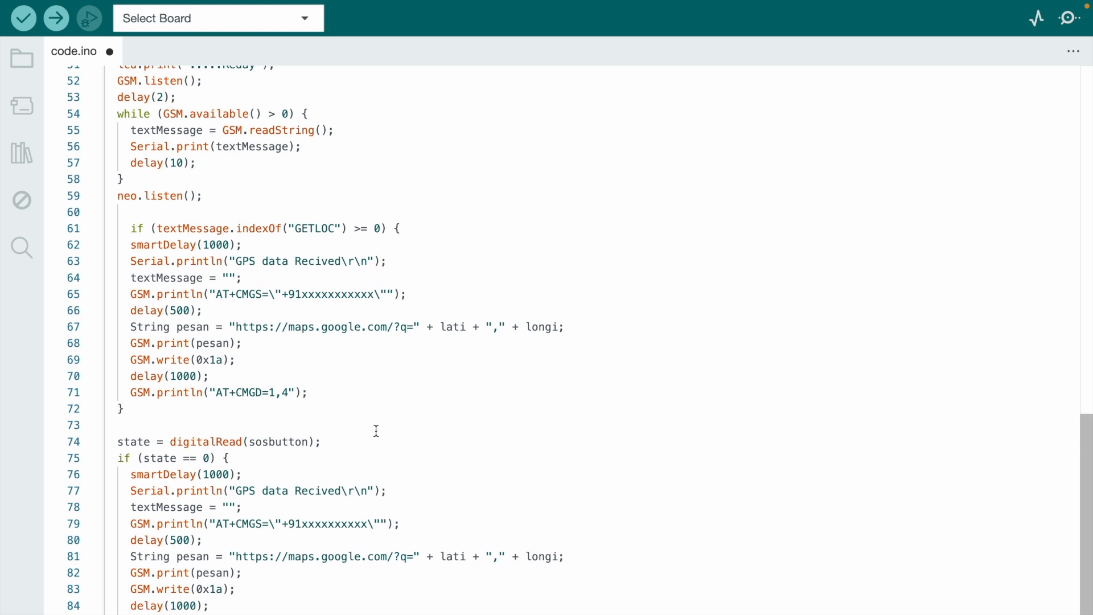
scroll(down, 3)
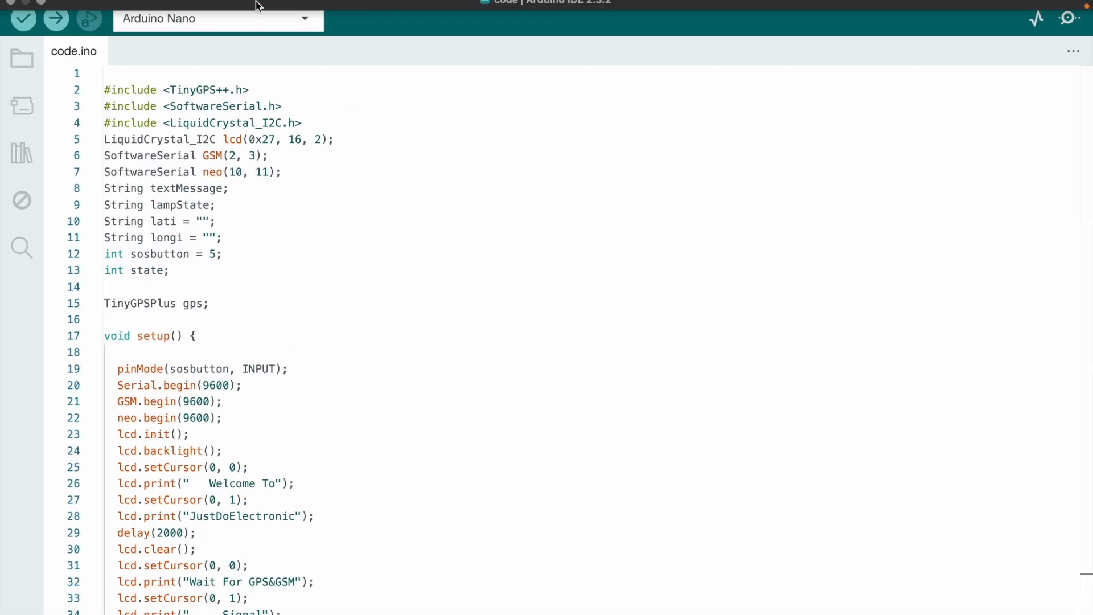
Step: Select Arduino Nano as the board and verify/compile the sketch
click(239, 9)
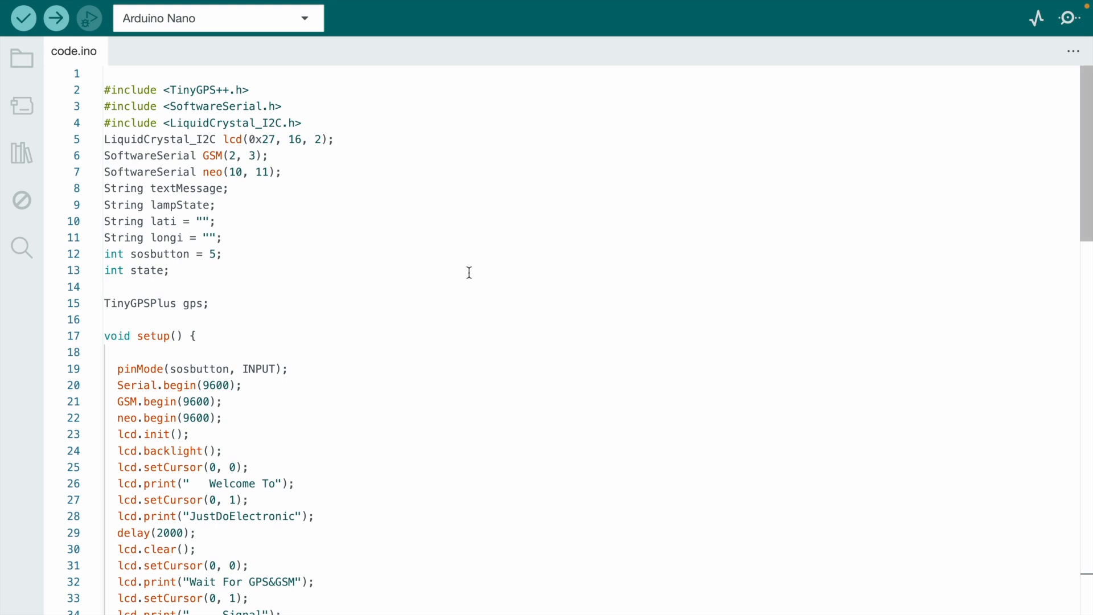
click(239, 10)
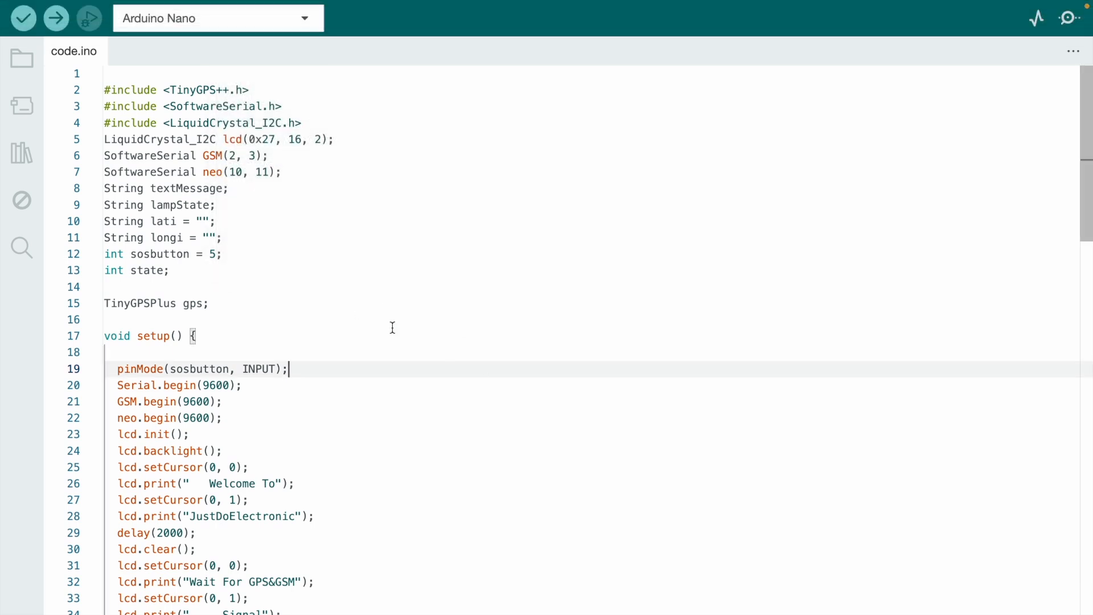
click(23, 18)
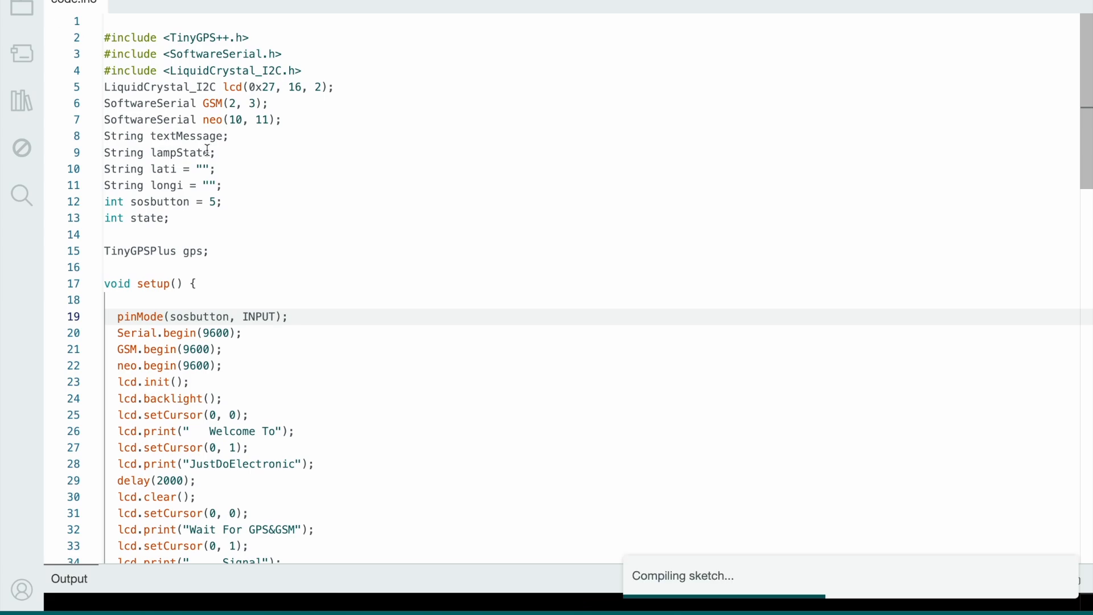